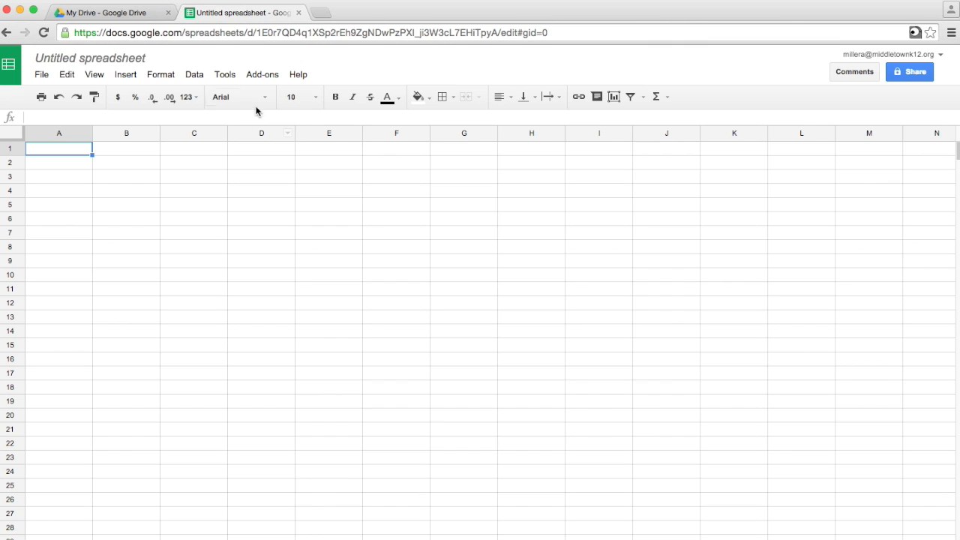
Step: Search the add-on store for 'doctopus' to confirm it is installed, then reach its launch option
{"action": "left_click", "coordinate": [262, 74]}
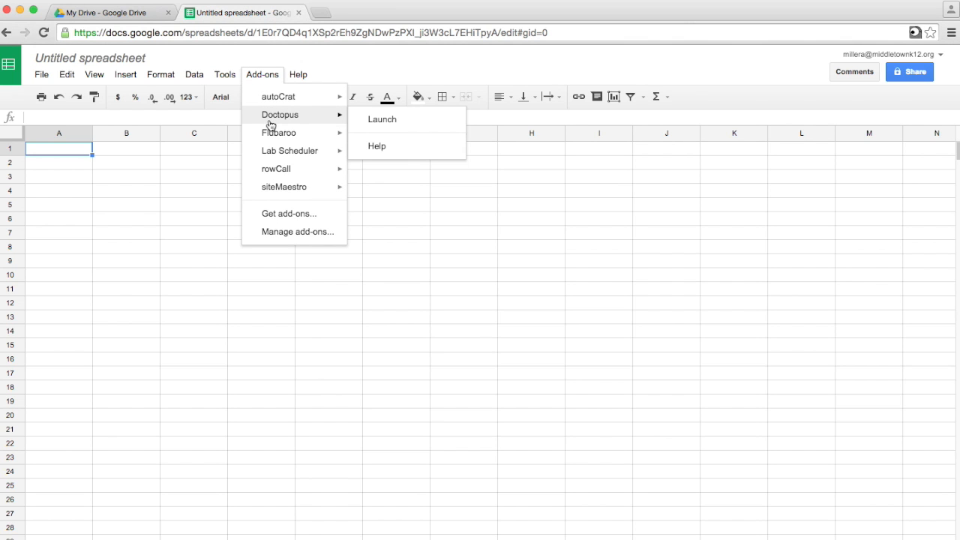
{"action": "mouse_move", "coordinate": [288, 218]}
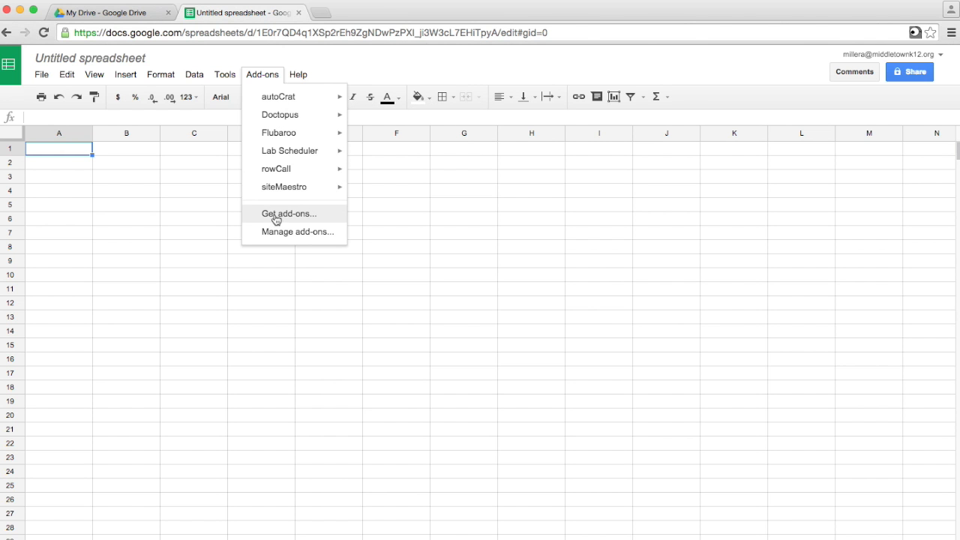
{"action": "left_click", "coordinate": [289, 213]}
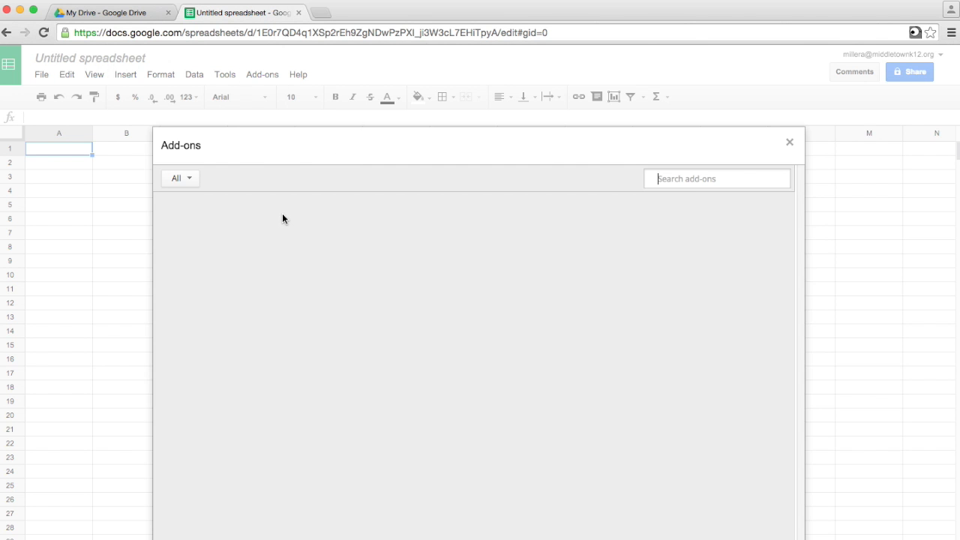
{"action": "type", "text": "doctopus"}
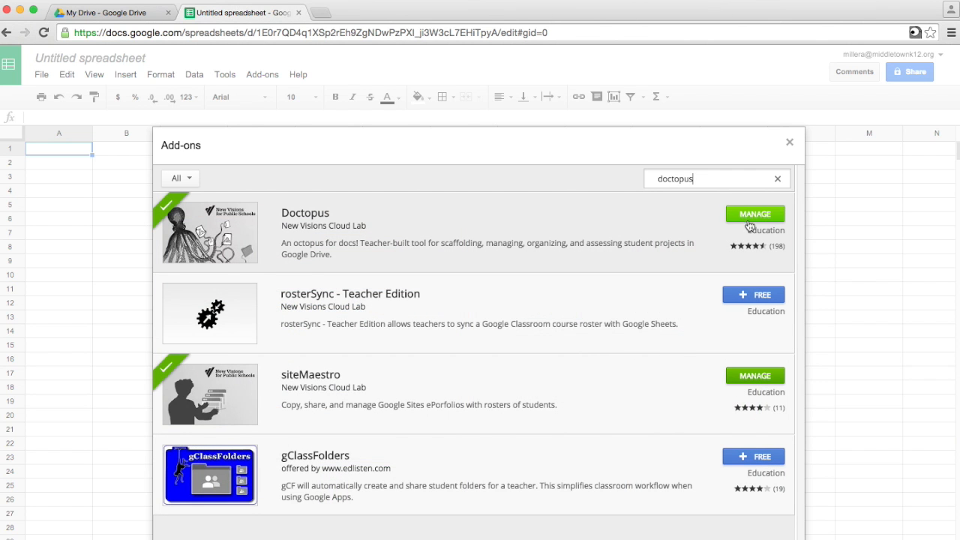
{"action": "left_click", "coordinate": [788, 142]}
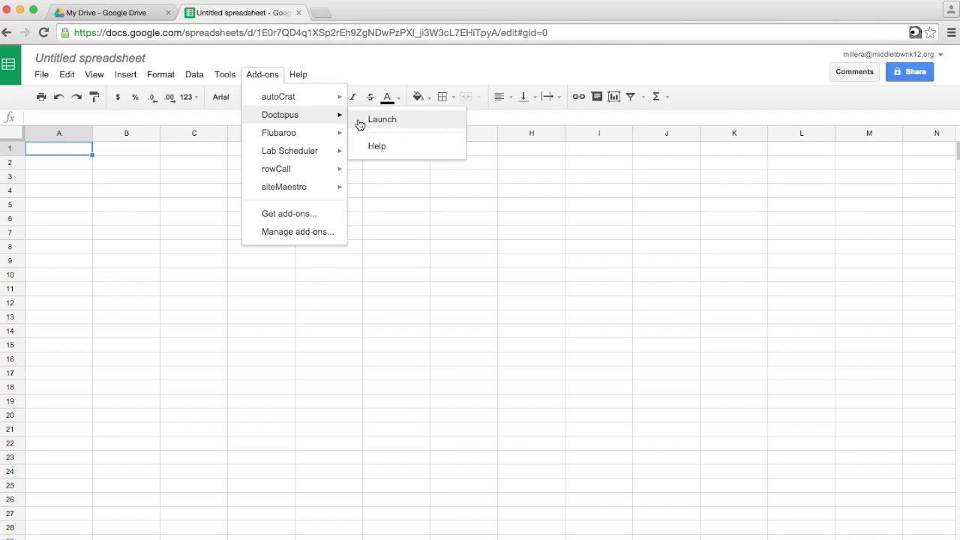
Step: Launch Doctopus and ingest the 'Google Classroom' assignment from the Google PD class
{"action": "left_click", "coordinate": [382, 118]}
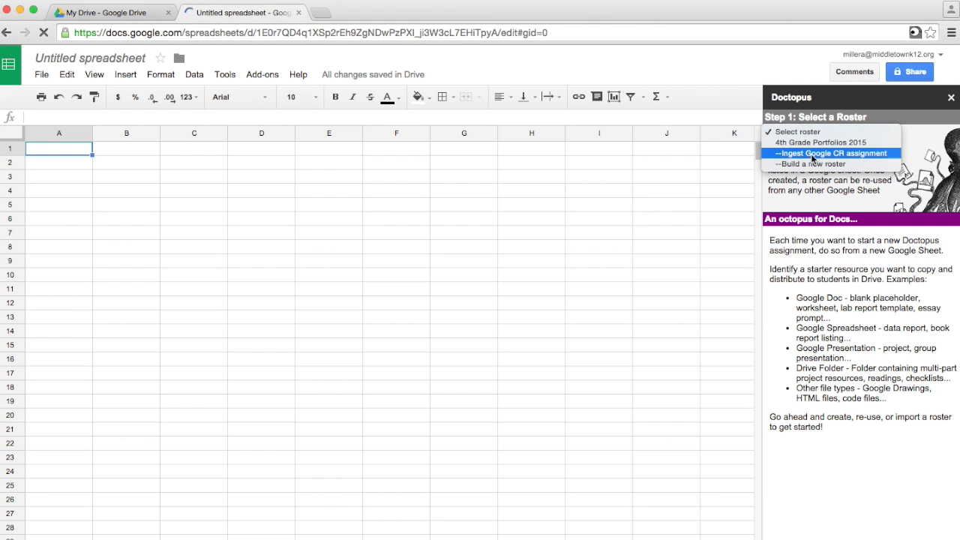
{"action": "left_click", "coordinate": [831, 153]}
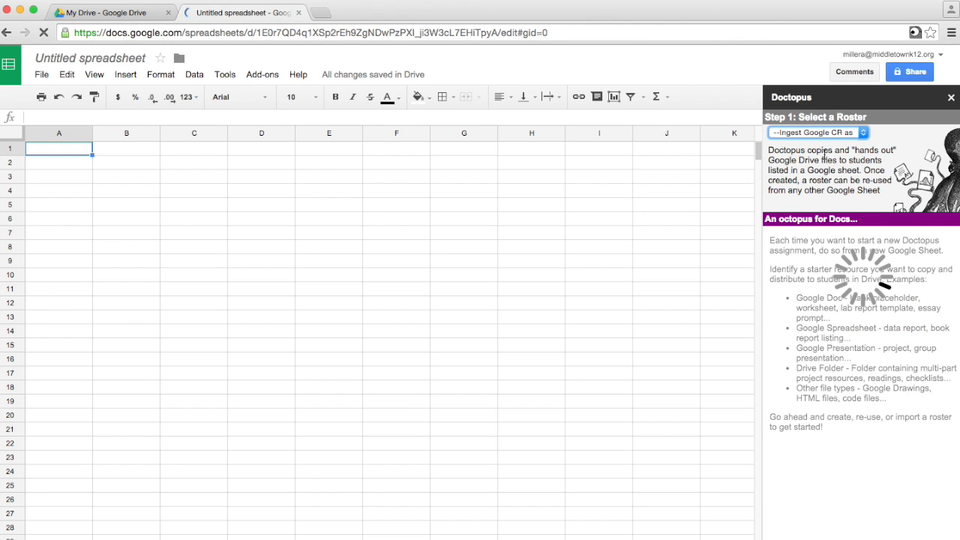
{"action": "left_click", "coordinate": [816, 132]}
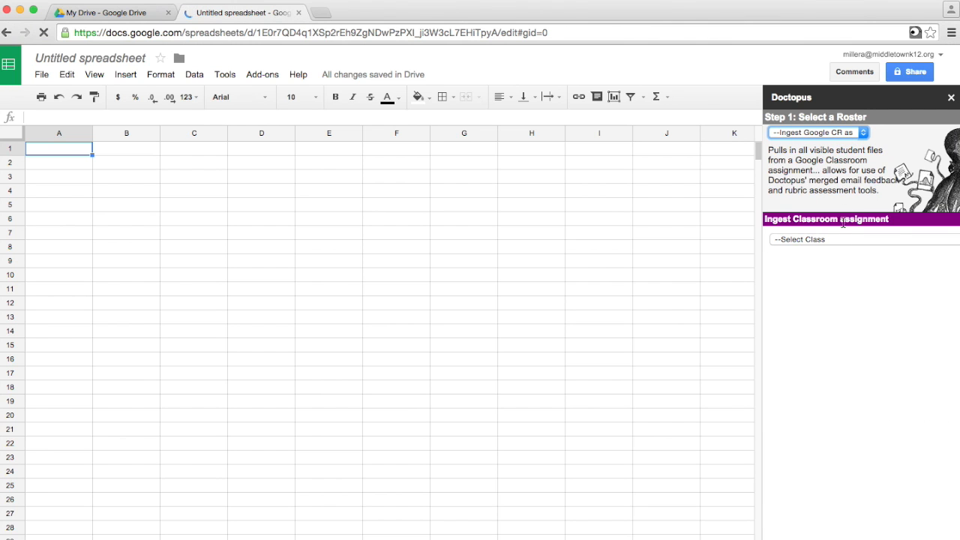
{"action": "left_click", "coordinate": [798, 242]}
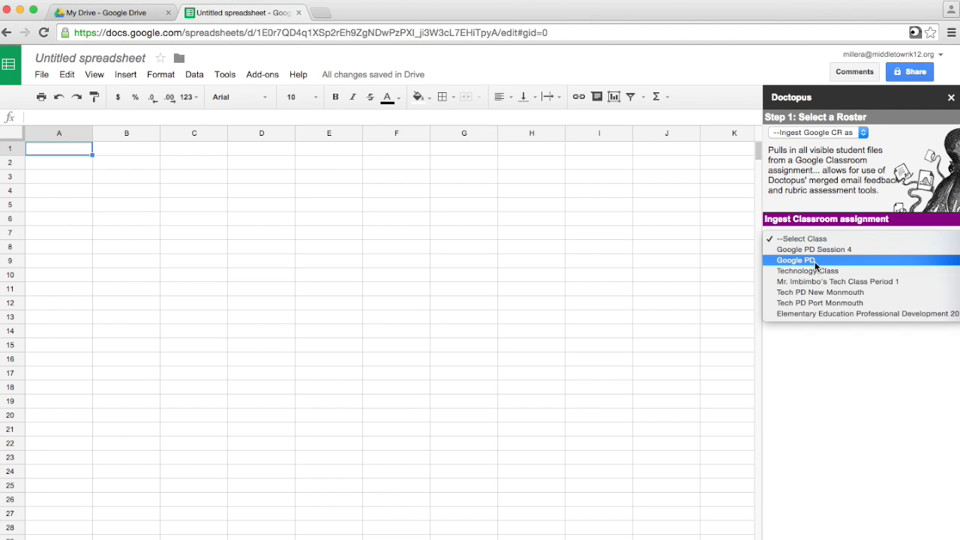
{"action": "left_click", "coordinate": [795, 260]}
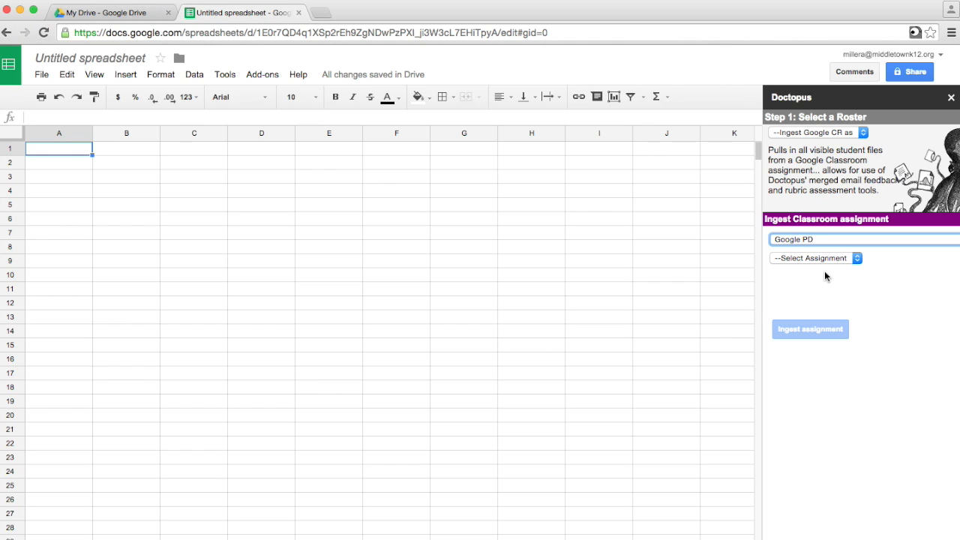
{"action": "left_click", "coordinate": [815, 258]}
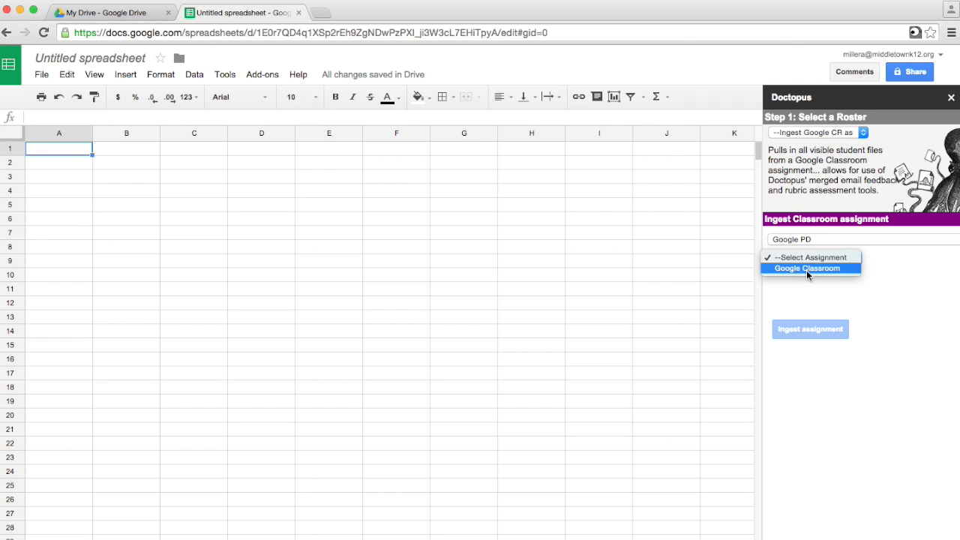
{"action": "left_click", "coordinate": [807, 268]}
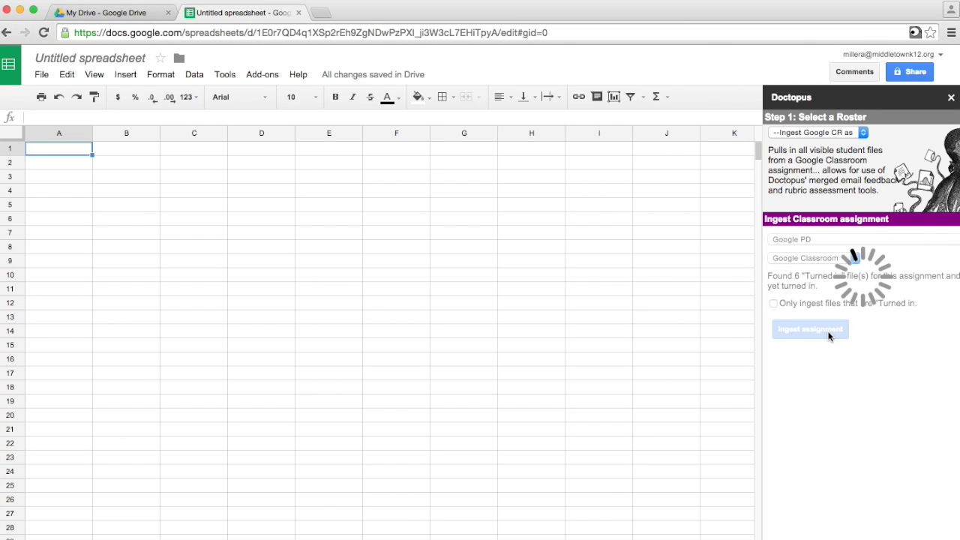
{"action": "left_click", "coordinate": [810, 329]}
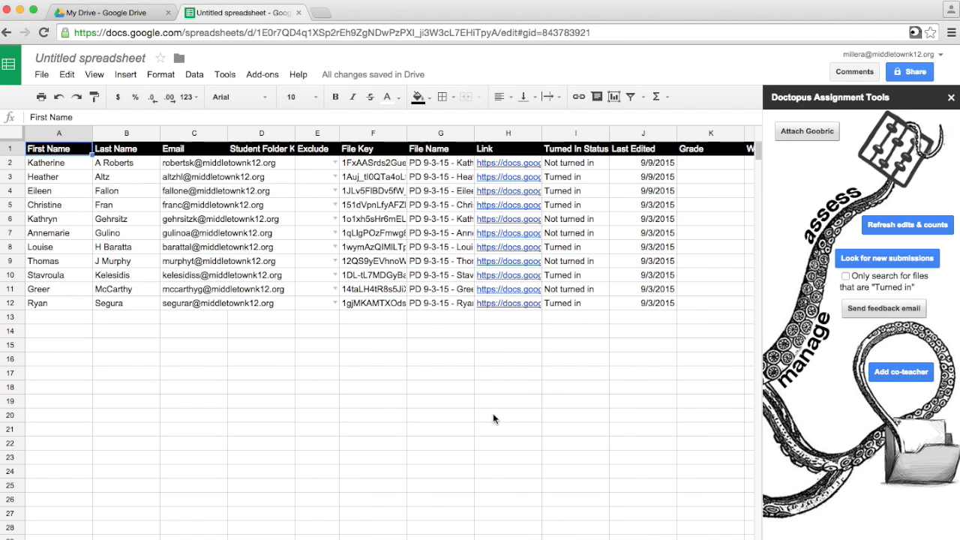
{"action": "mouse_move", "coordinate": [801, 139]}
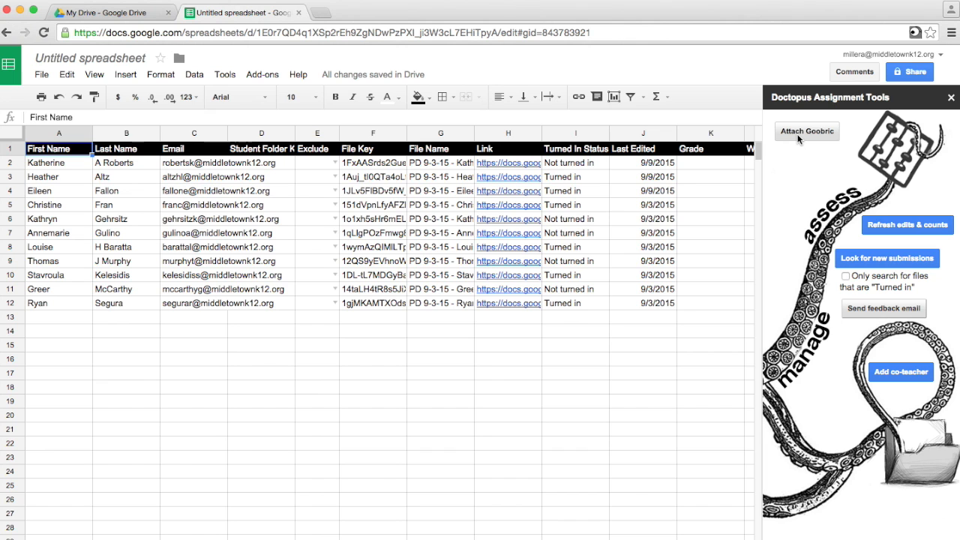
{"action": "mouse_move", "coordinate": [793, 137]}
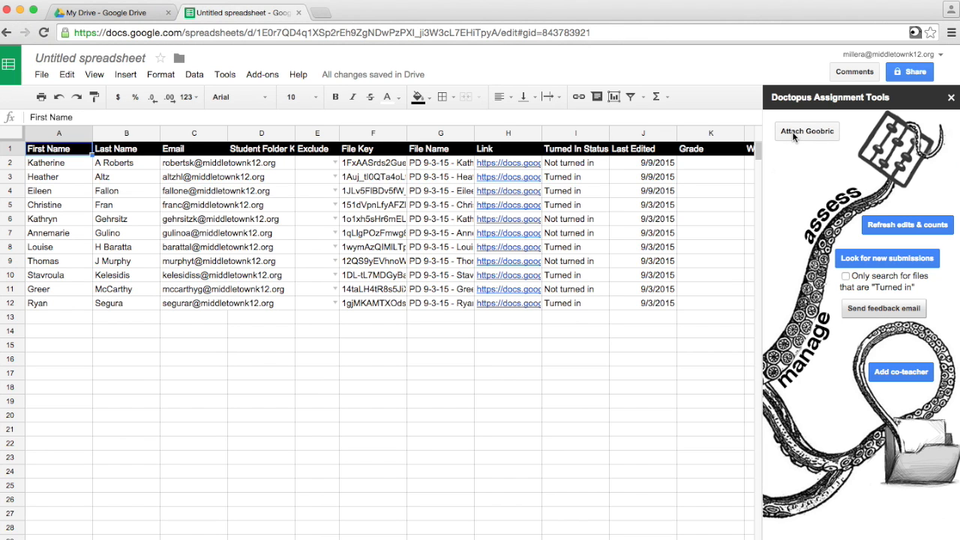
Step: Attach the Goobric 'Rubric for Narrative Writing—Third Grade' from Recent to the assignment
{"action": "left_click", "coordinate": [807, 131]}
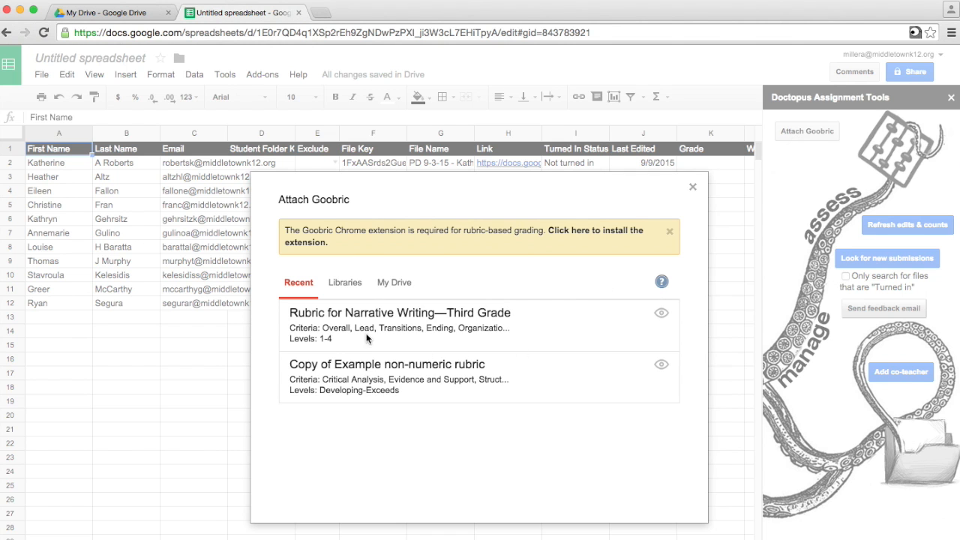
{"action": "left_click", "coordinate": [399, 327]}
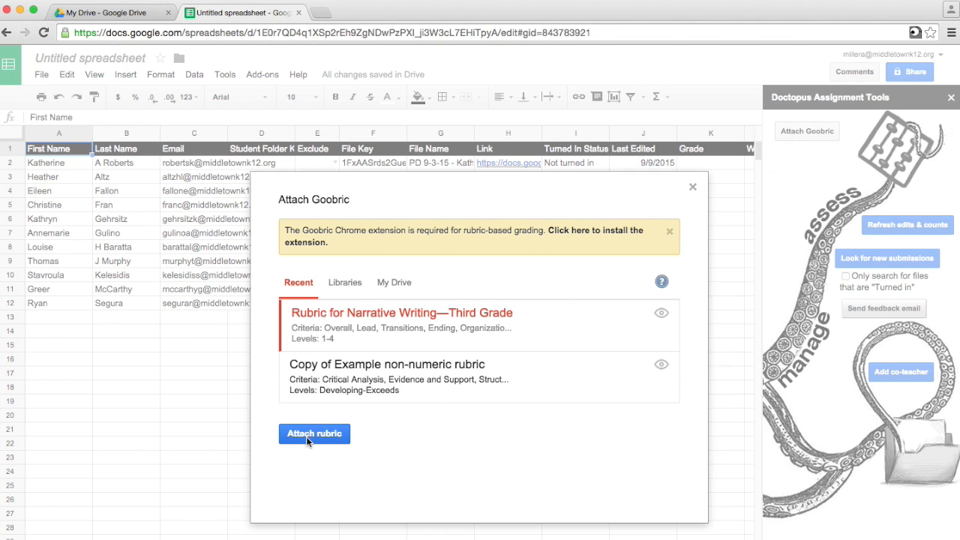
{"action": "left_click", "coordinate": [315, 433]}
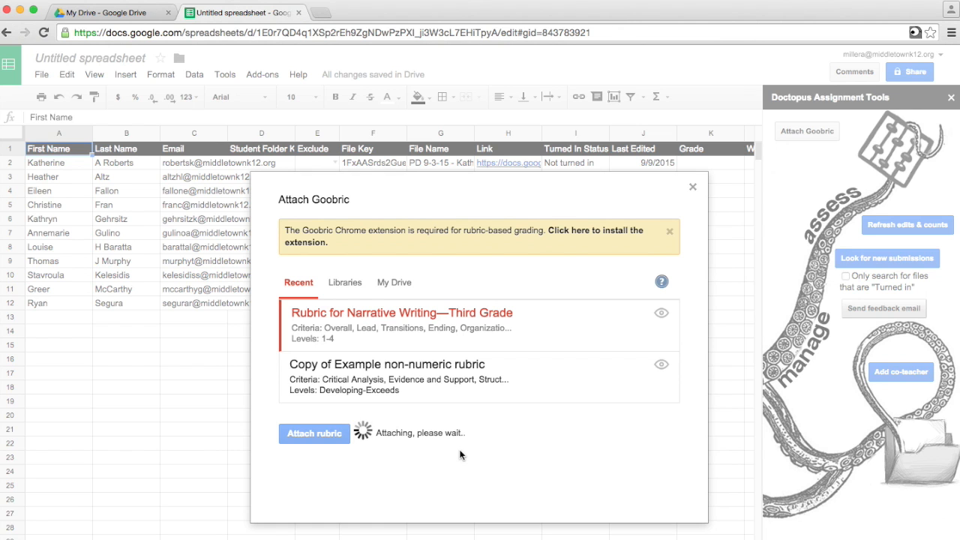
{"action": "mouse_move", "coordinate": [538, 352]}
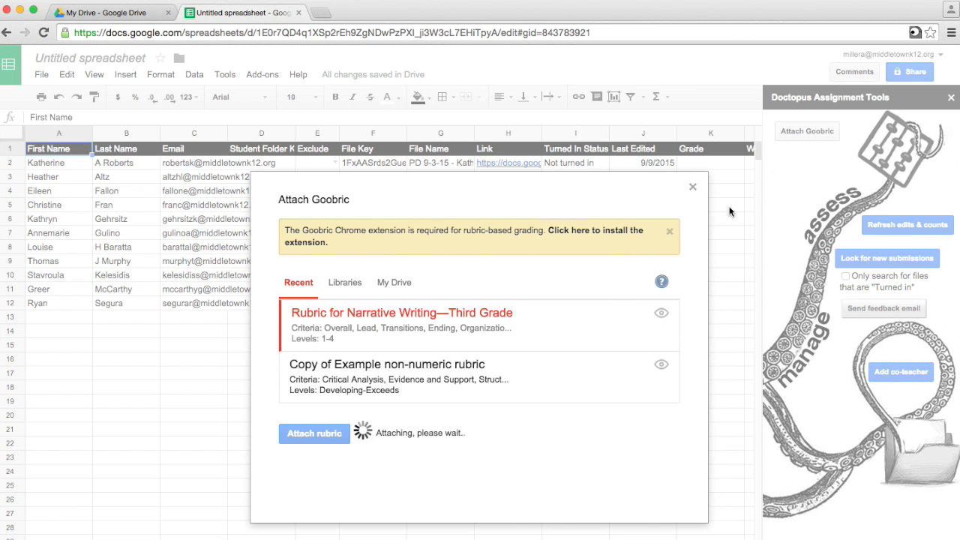
{"action": "left_click", "coordinate": [314, 434]}
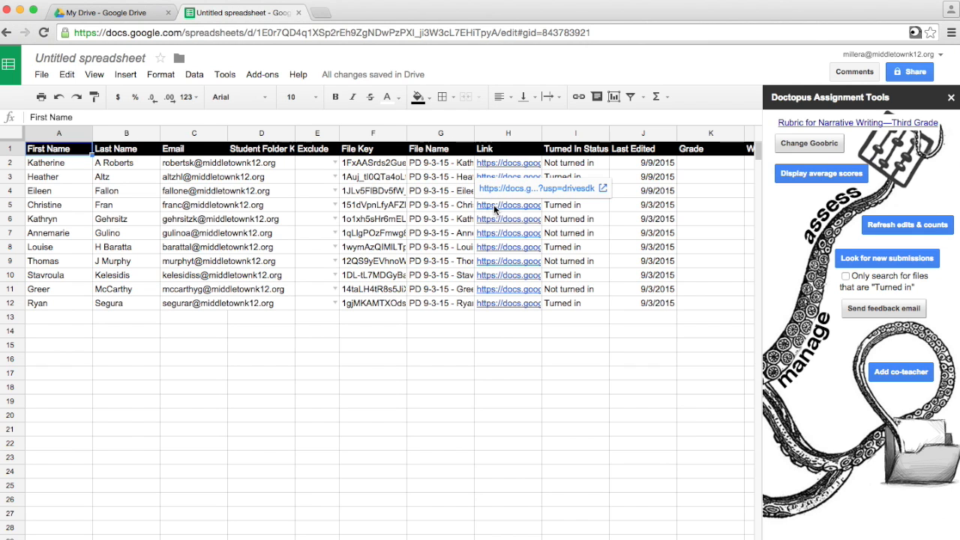
Step: Open the student document linked in cell H5, then open a new browser tab
{"action": "left_click", "coordinate": [506, 205]}
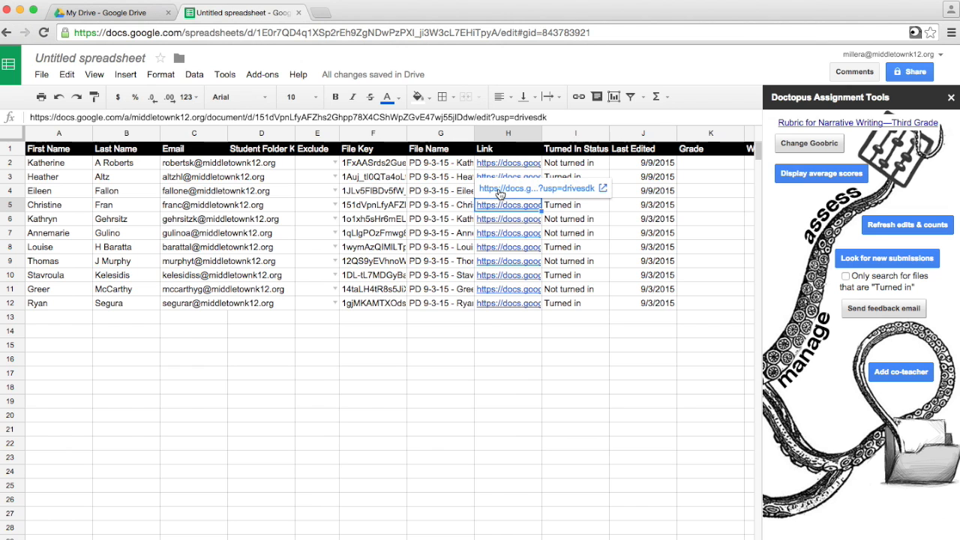
{"action": "left_click", "coordinate": [506, 187]}
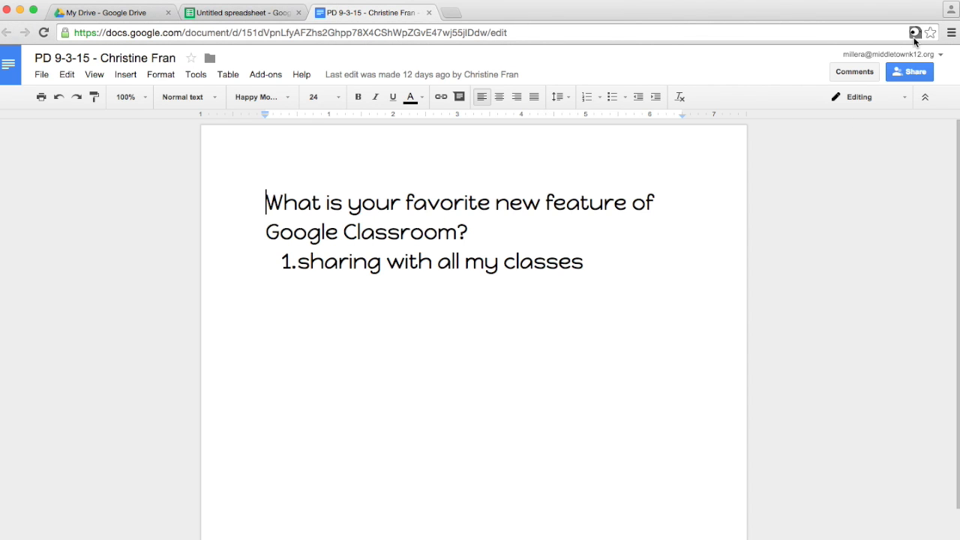
{"action": "mouse_move", "coordinate": [600, 57]}
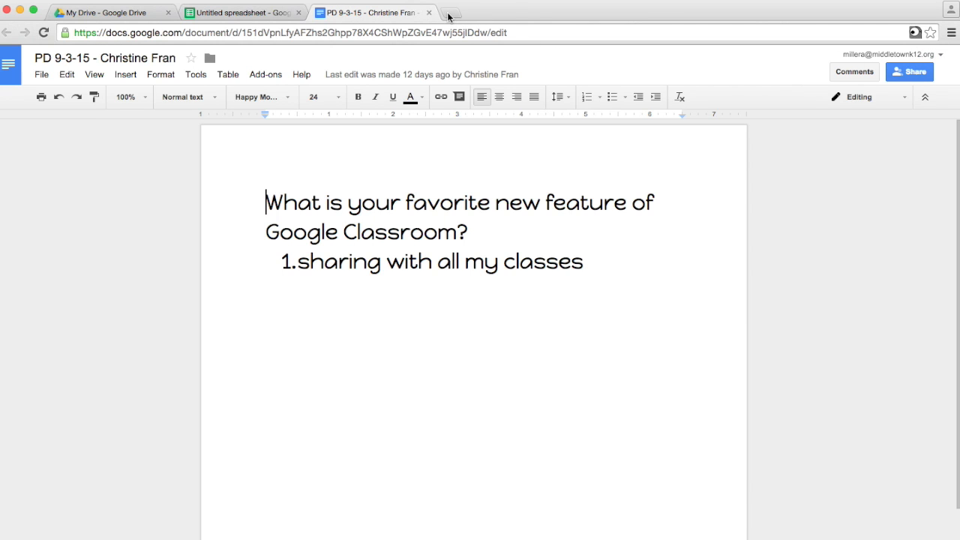
{"action": "left_click", "coordinate": [456, 13]}
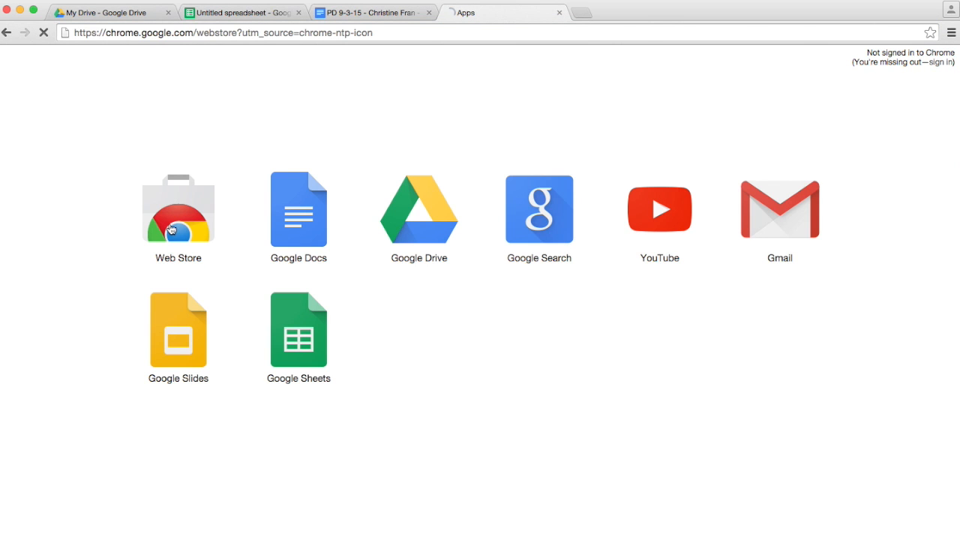
Step: Search the Chrome Web Store for 'goobric', confirm the launcher is Added, and close the tab
{"action": "left_click", "coordinate": [178, 210]}
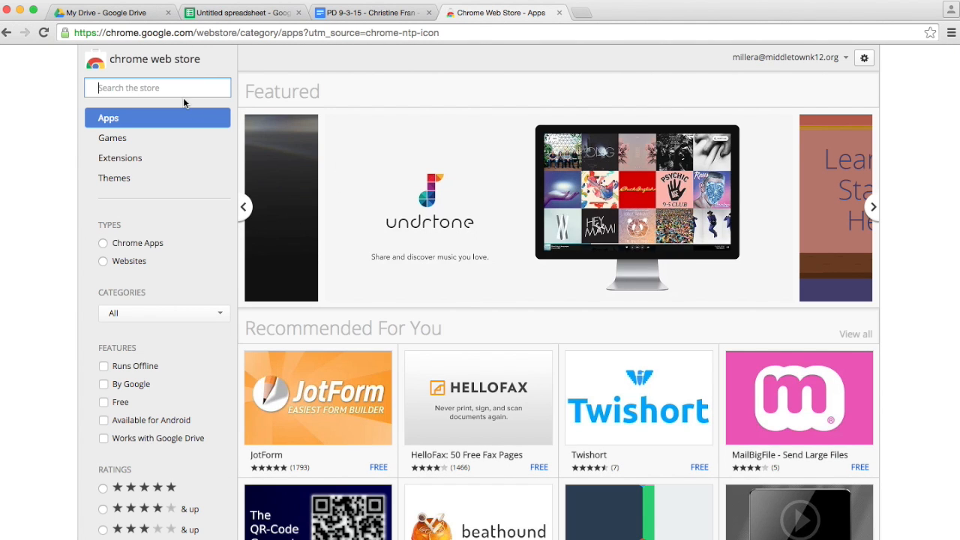
{"action": "type", "text": "goobric"}
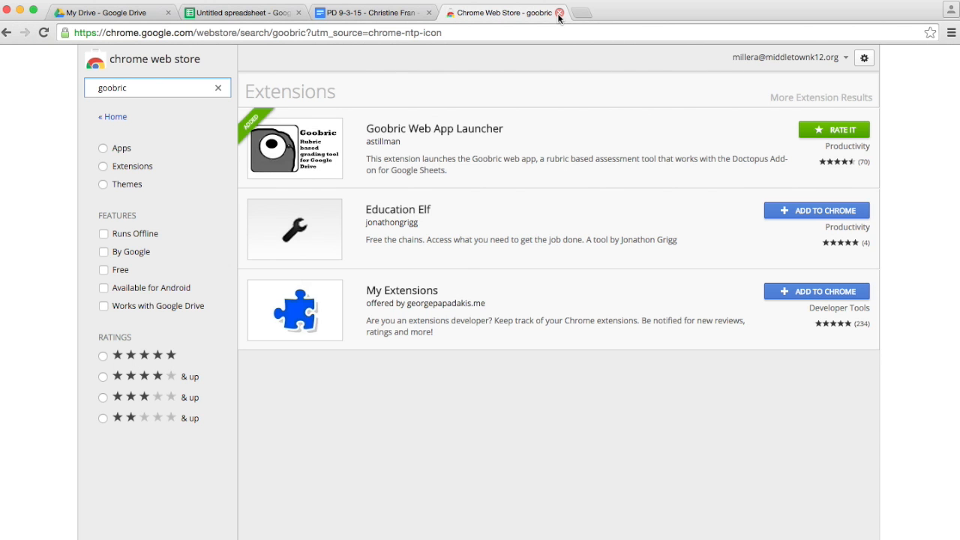
{"action": "left_click", "coordinate": [563, 13]}
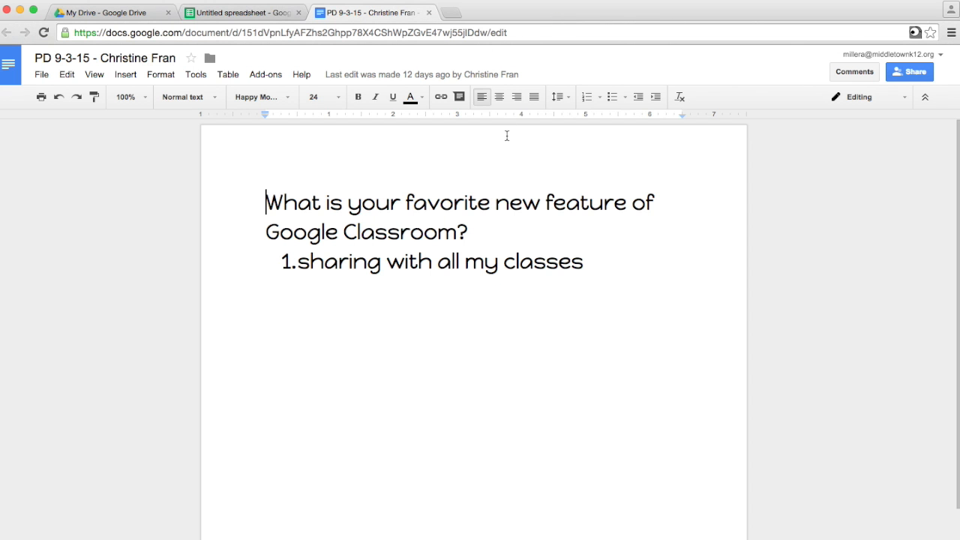
{"action": "mouse_move", "coordinate": [884, 55]}
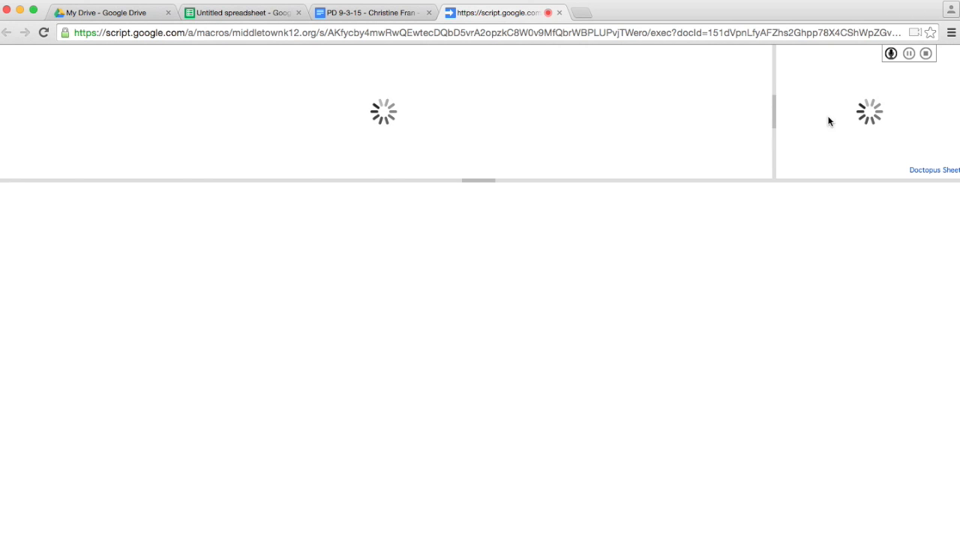
{"action": "mouse_move", "coordinate": [604, 271]}
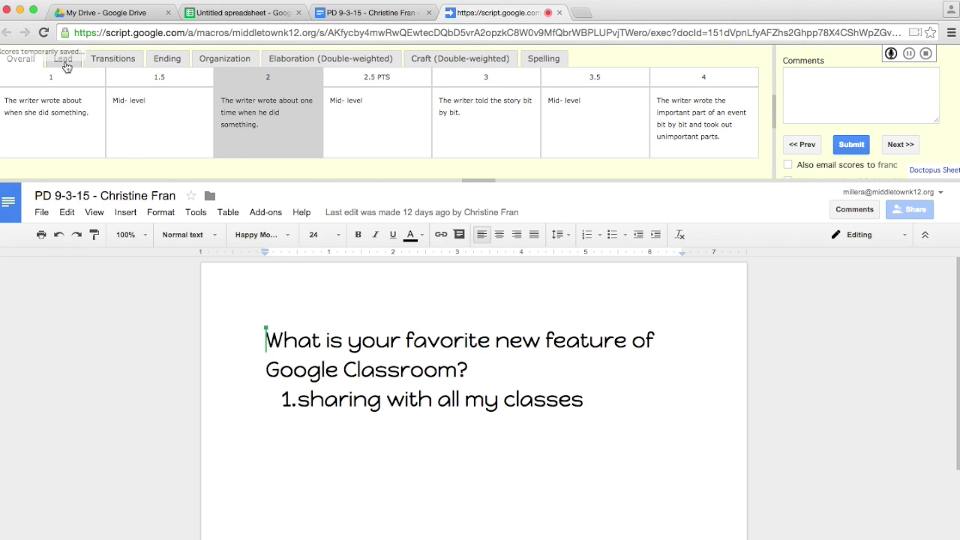
Step: Score the Lead, Transitions, Ending, Organization and Elaboration criteria, reaching the Spelling tab
{"action": "left_click", "coordinate": [63, 58]}
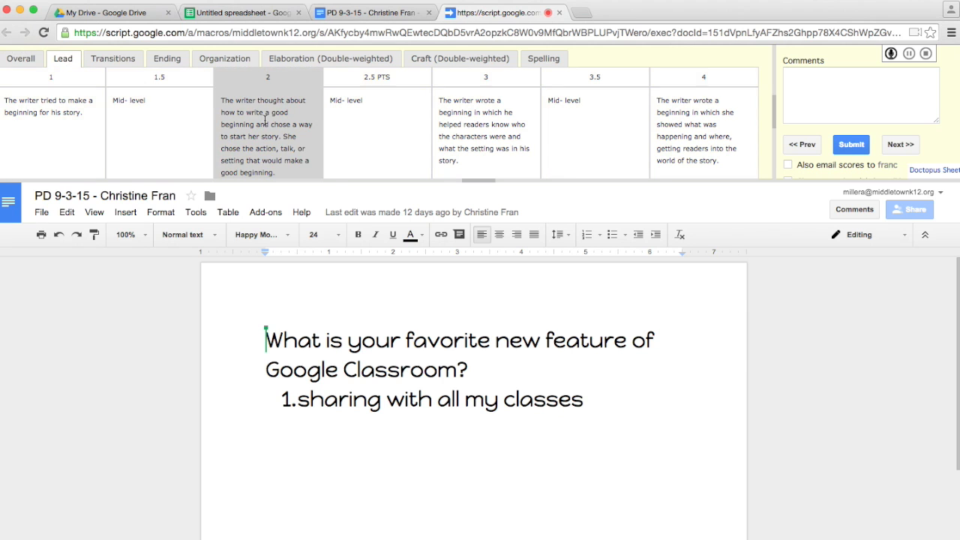
{"action": "left_click", "coordinate": [112, 59]}
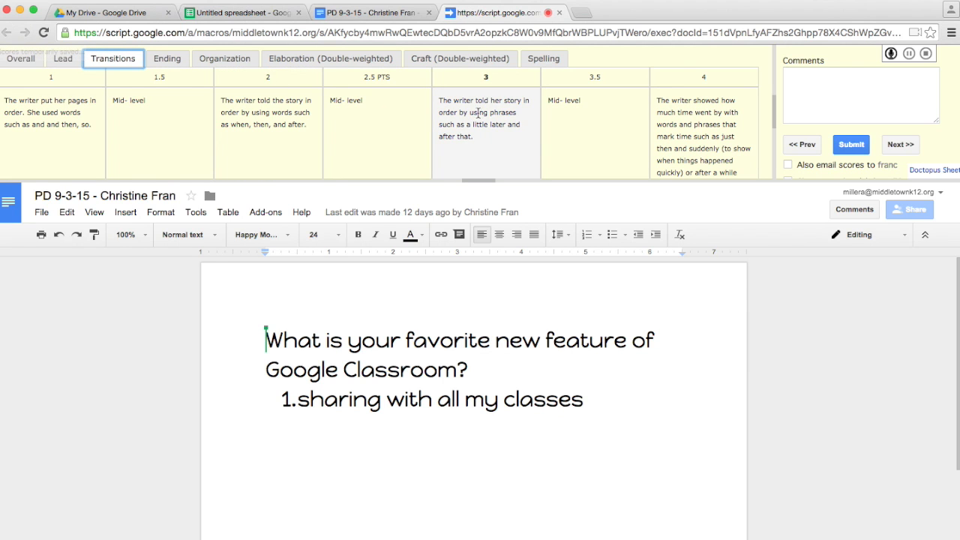
{"action": "left_click", "coordinate": [167, 59]}
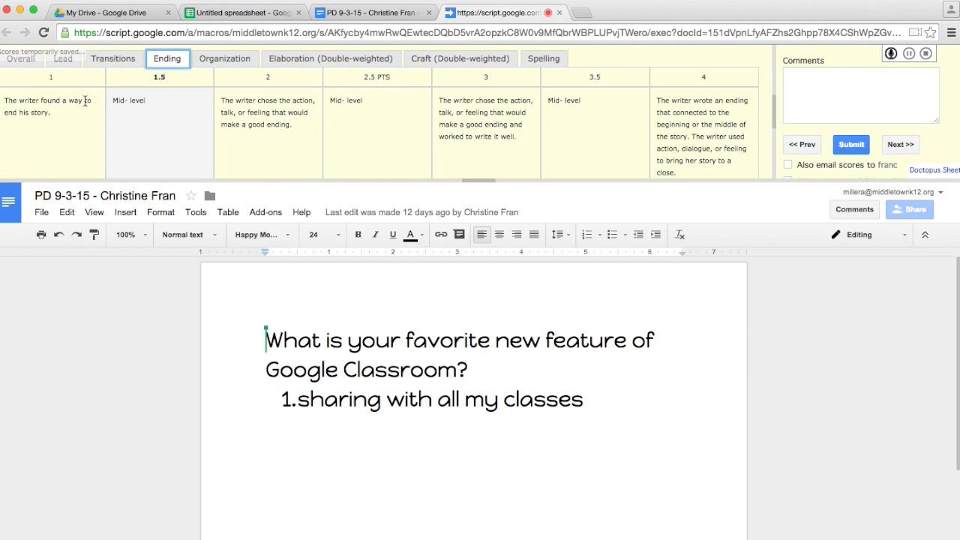
{"action": "left_click", "coordinate": [224, 58]}
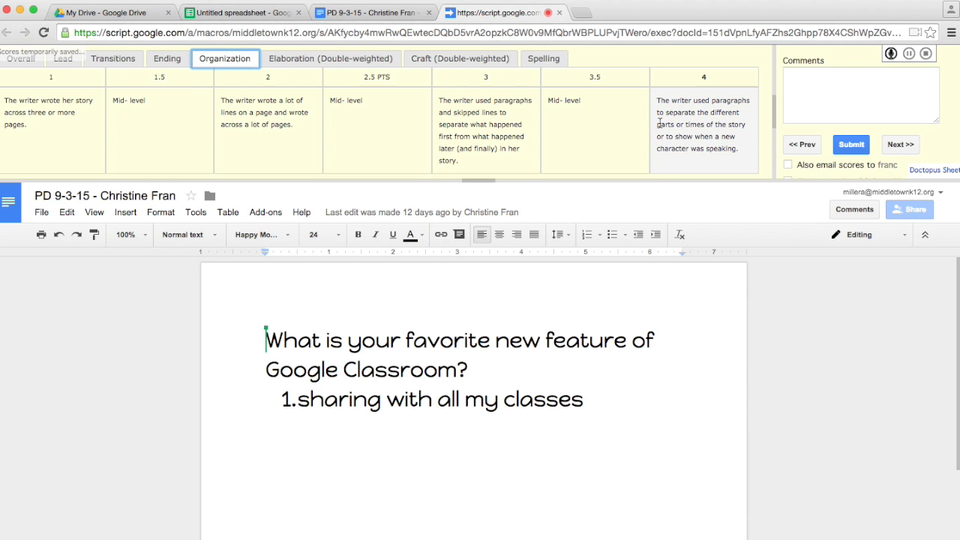
{"action": "left_click", "coordinate": [338, 59]}
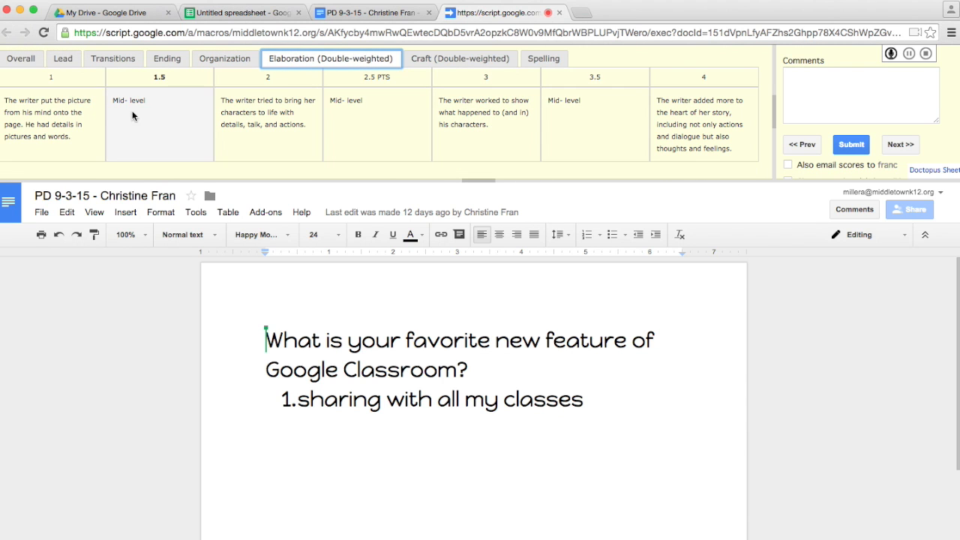
{"action": "left_click", "coordinate": [459, 59]}
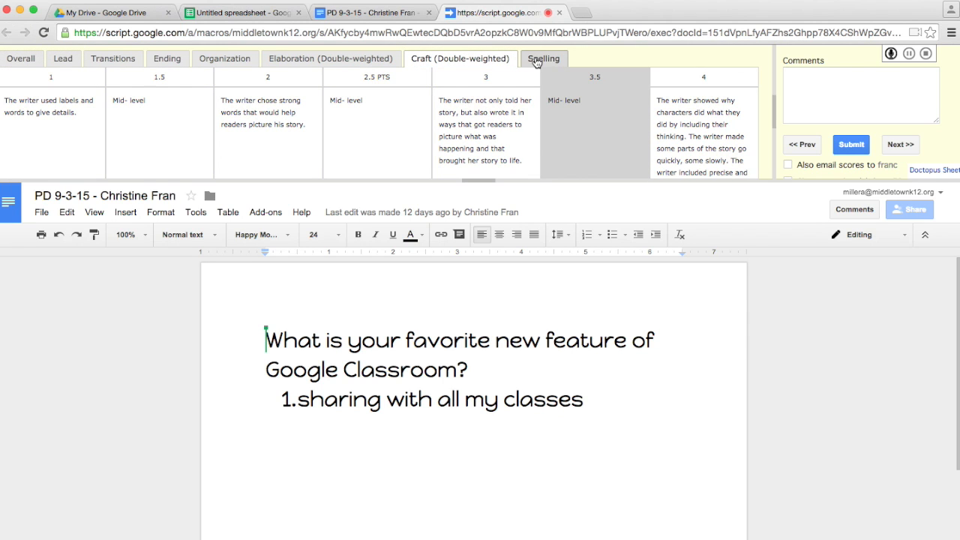
{"action": "left_click", "coordinate": [543, 59]}
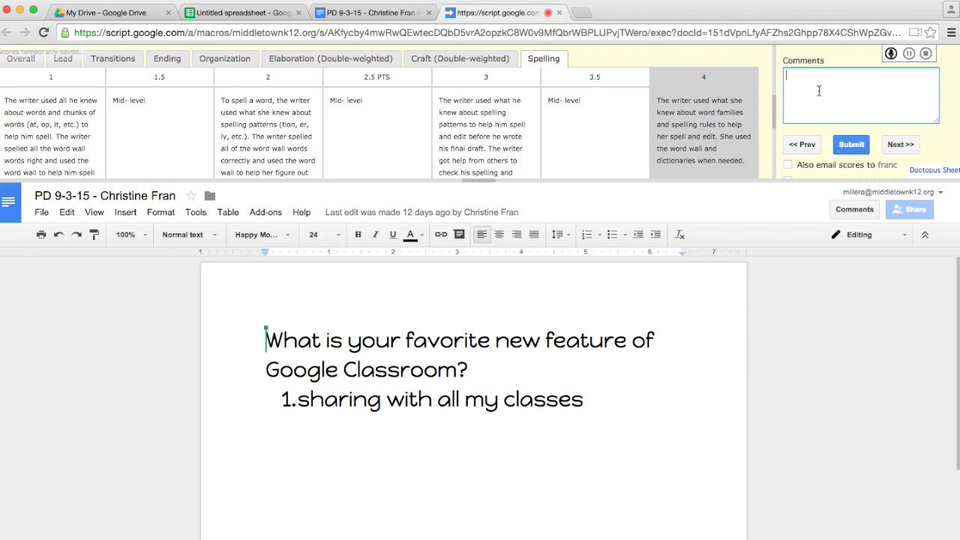
Step: Enter the comment 'This work was incomplete.' and submit the rubric scores
{"action": "type", "text": "This wo"}
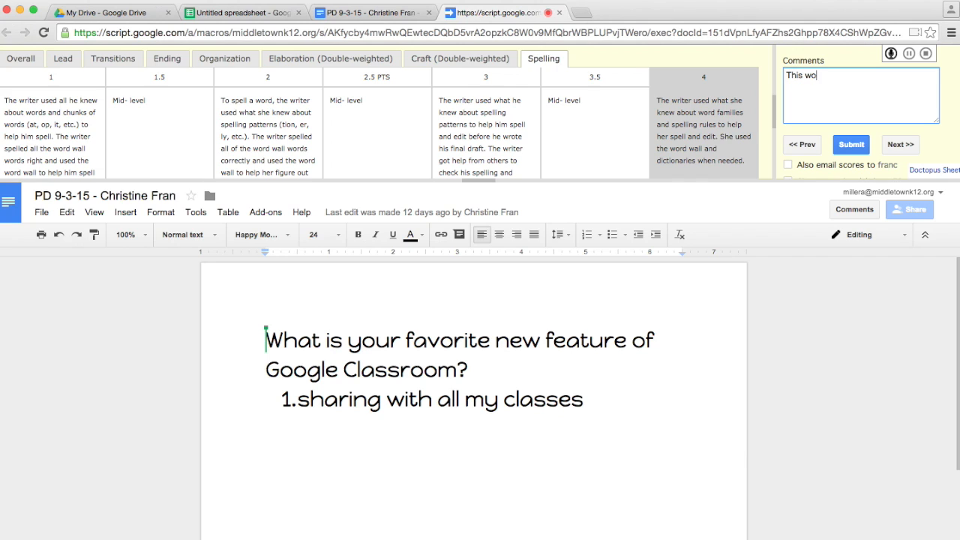
{"action": "type", "text": "rk was incomp"}
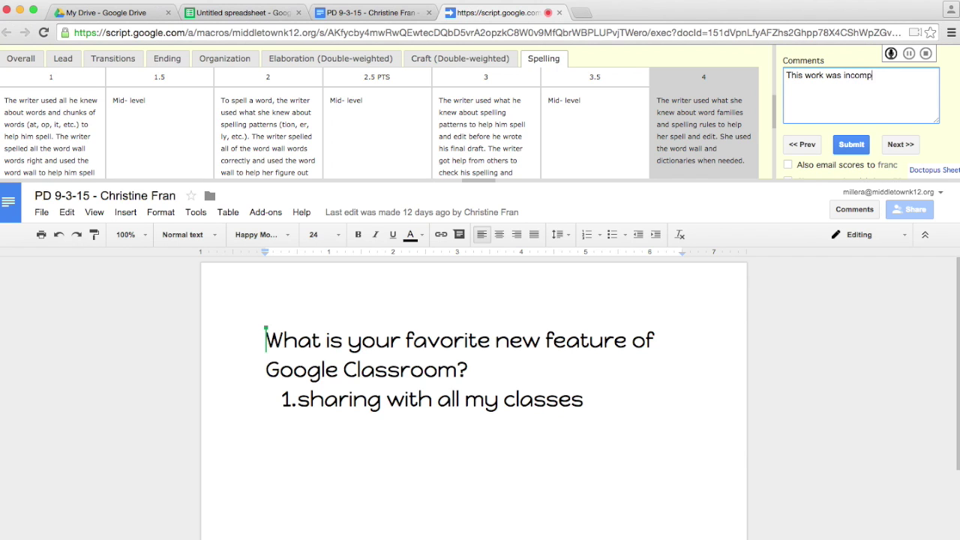
{"action": "type", "text": "lete"}
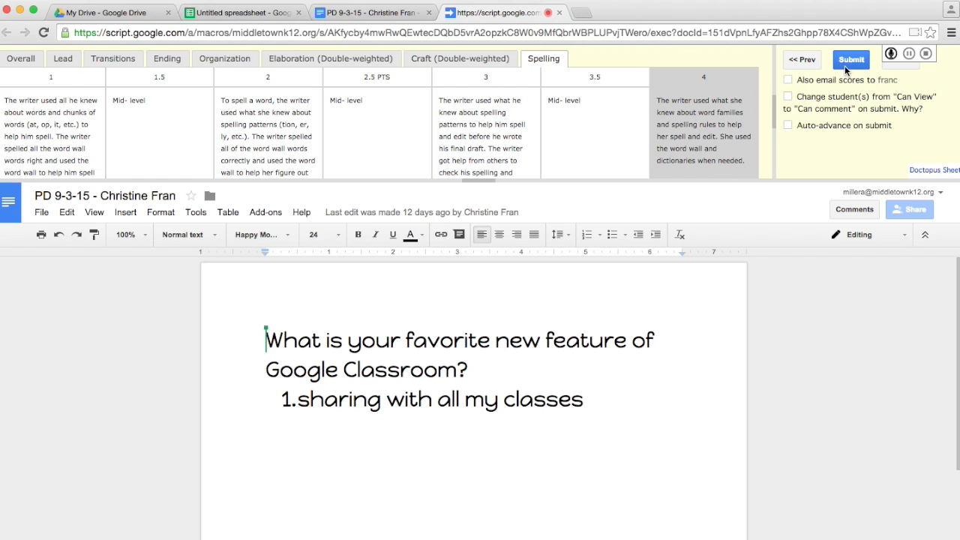
{"action": "left_click", "coordinate": [848, 58]}
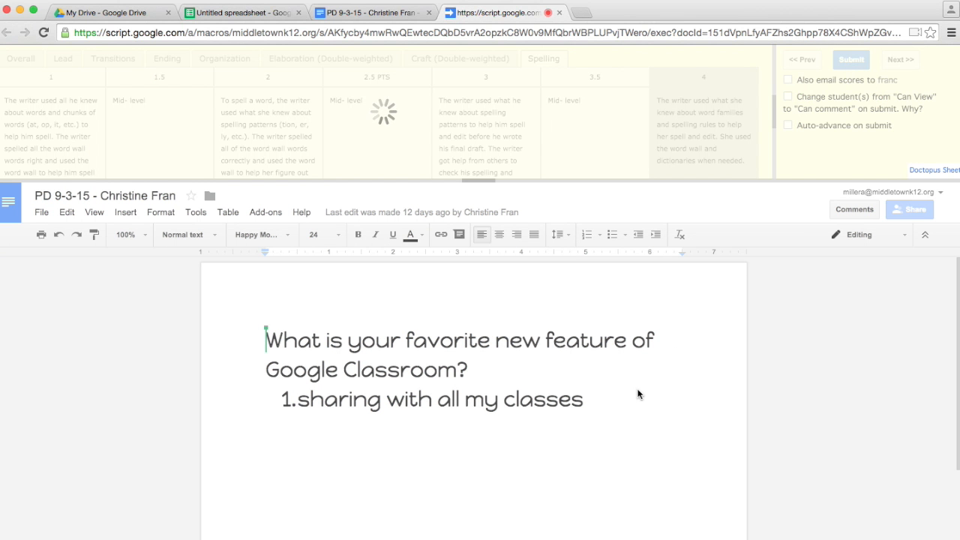
{"action": "left_click", "coordinate": [853, 59]}
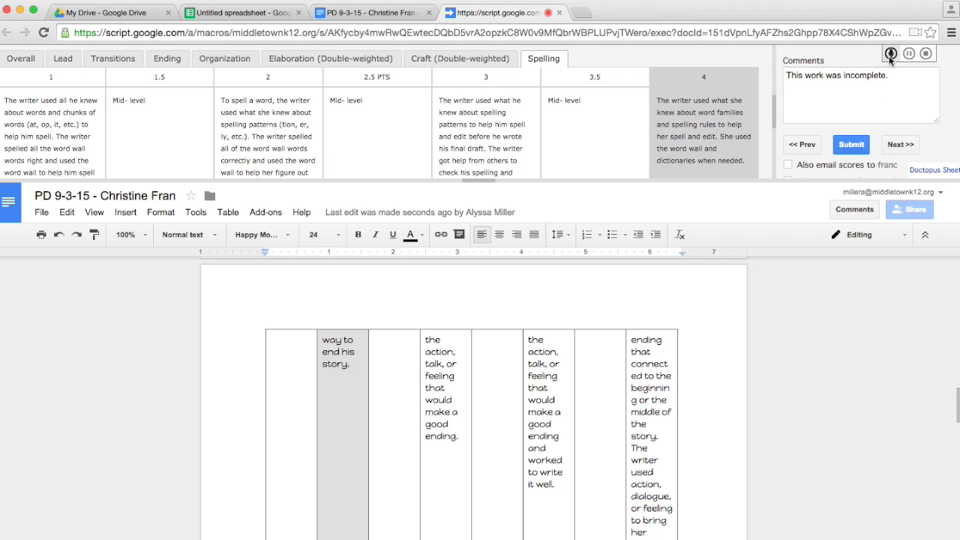
{"action": "mouse_move", "coordinate": [888, 57]}
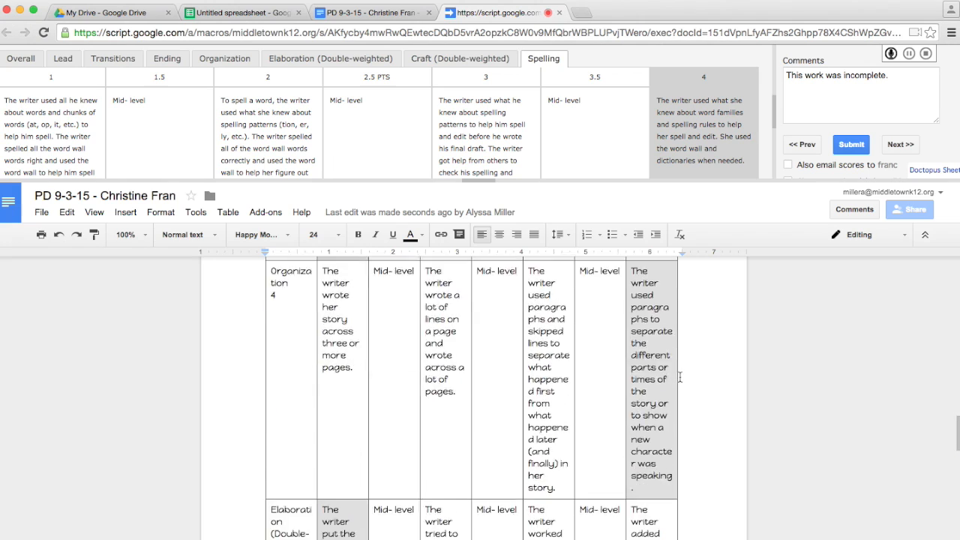
Step: Scroll down the student's document to view the appended rubric table
{"action": "scroll", "scroll_direction": "down", "scroll_amount": 3}
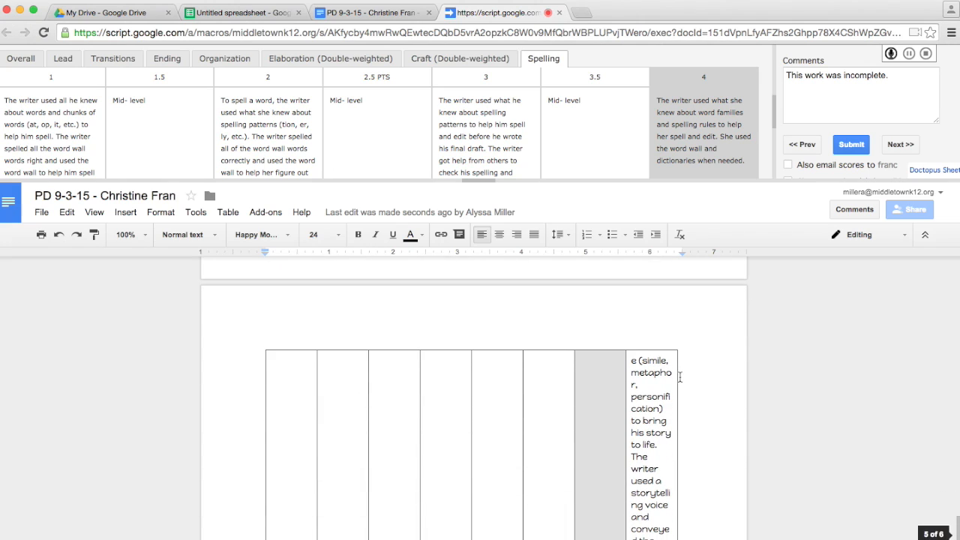